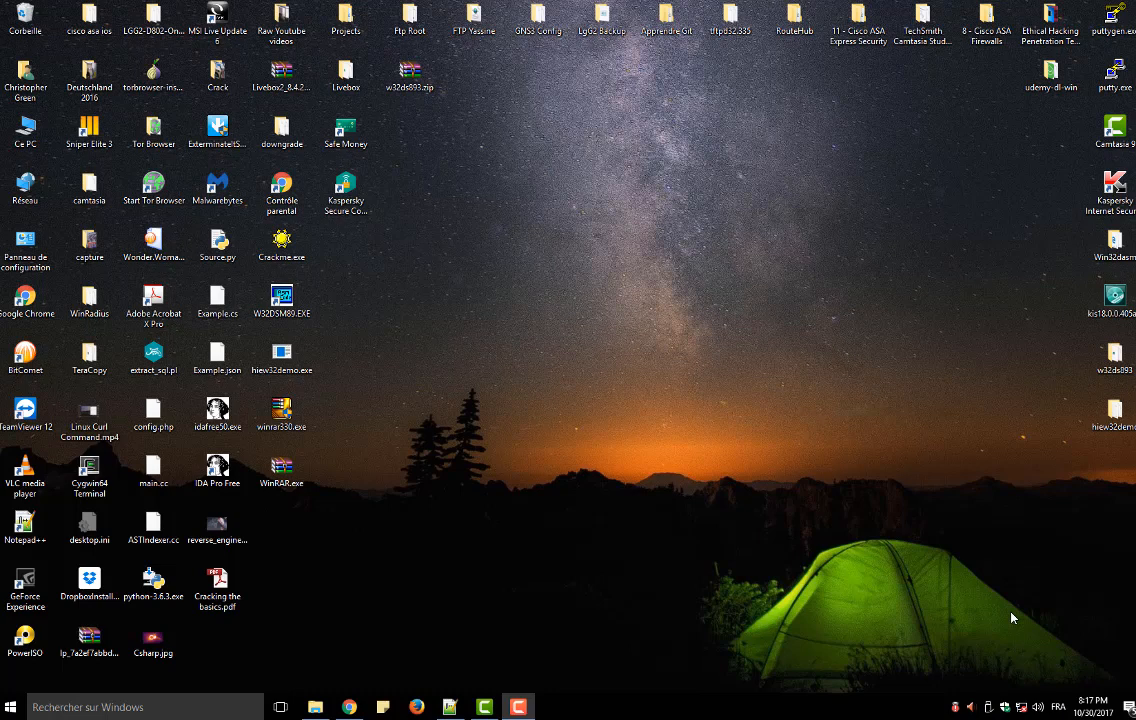
mouse_move(810, 626)
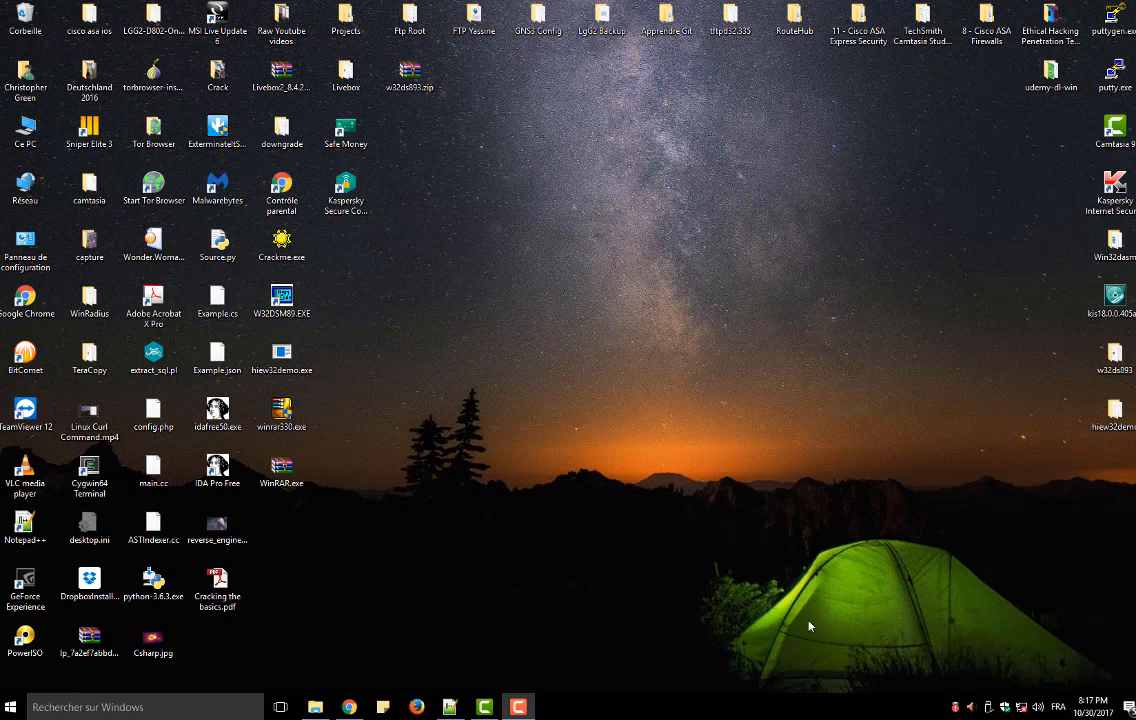
mouse_move(812, 616)
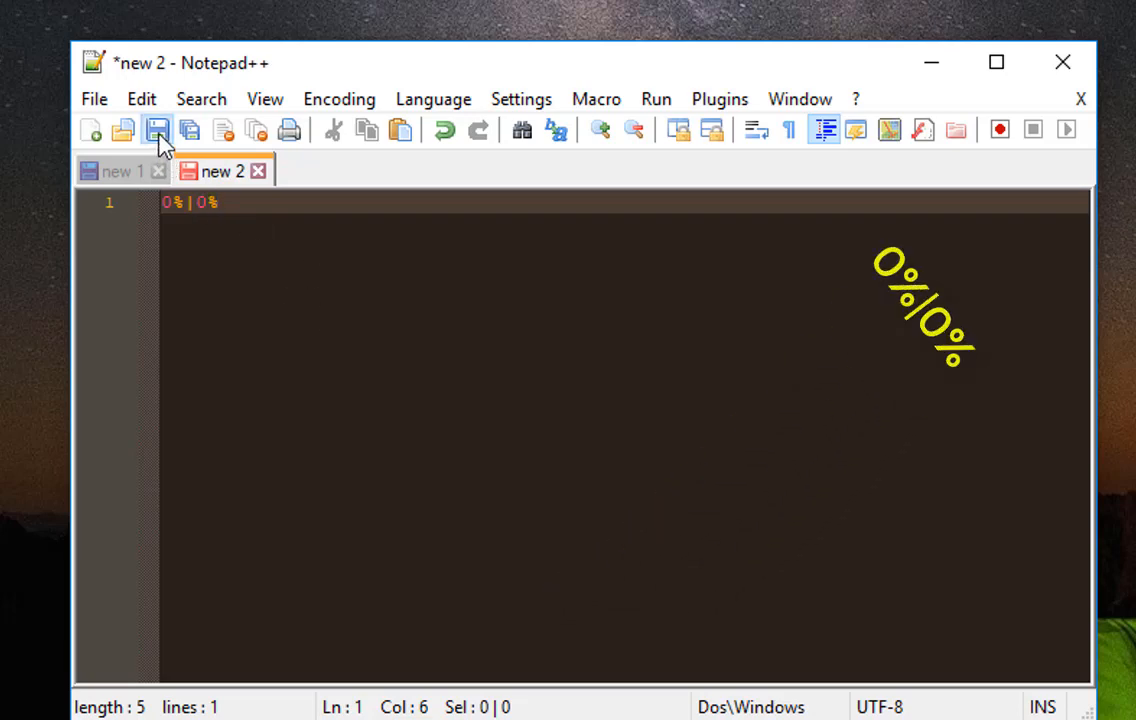
Step: Save the document to the desktop as virus.bat with the Batch file type
left_click(156, 130)
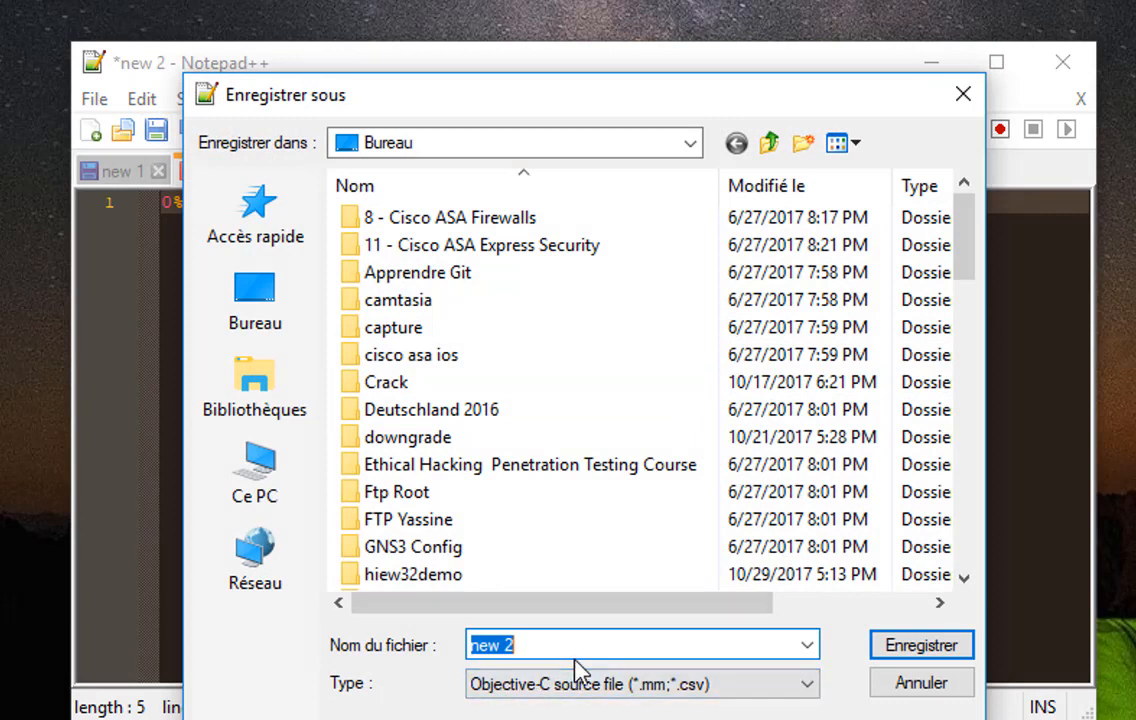
type("virus")
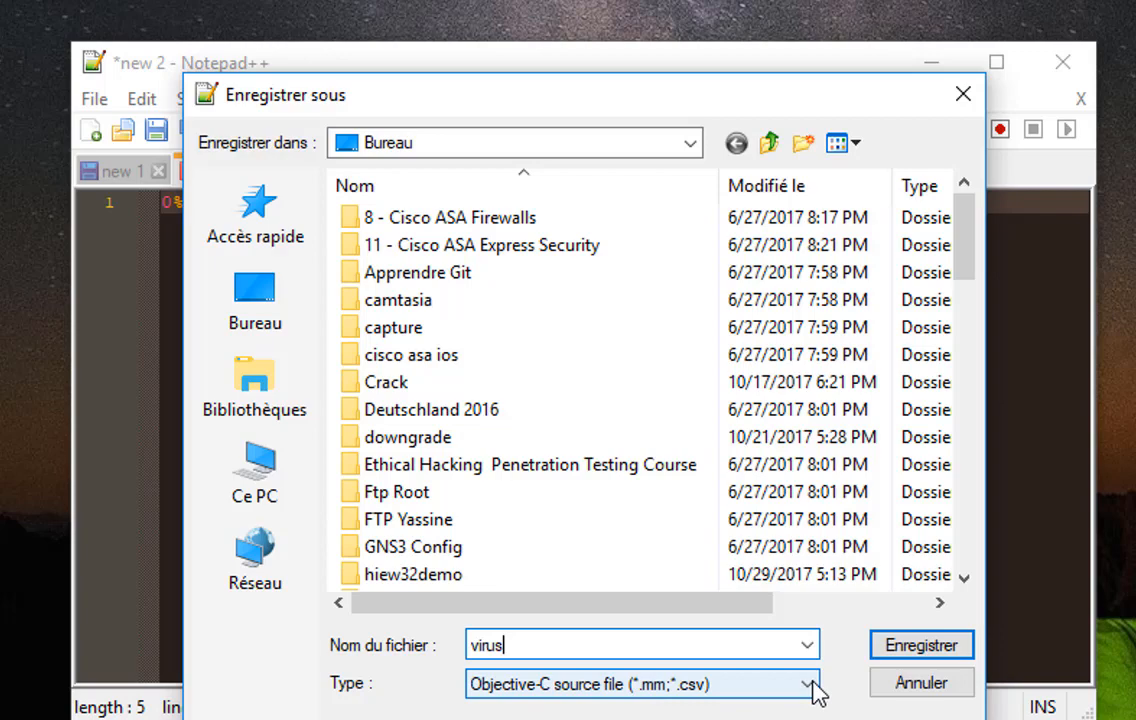
left_click(808, 684)
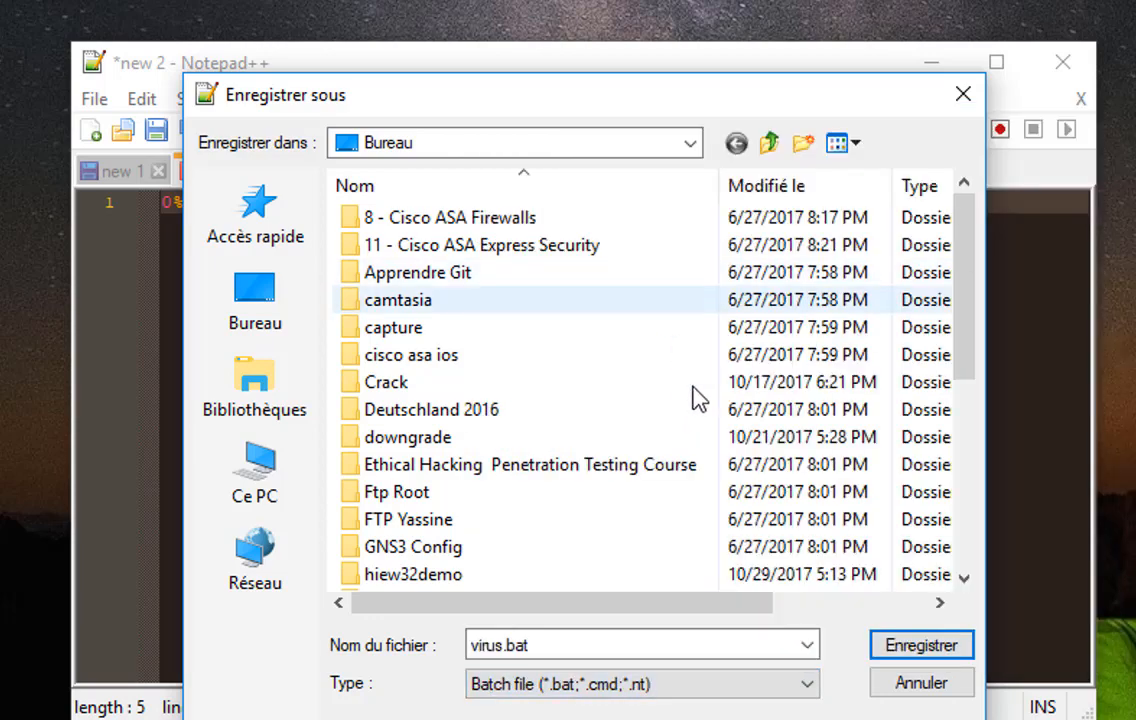
left_click(920, 644)
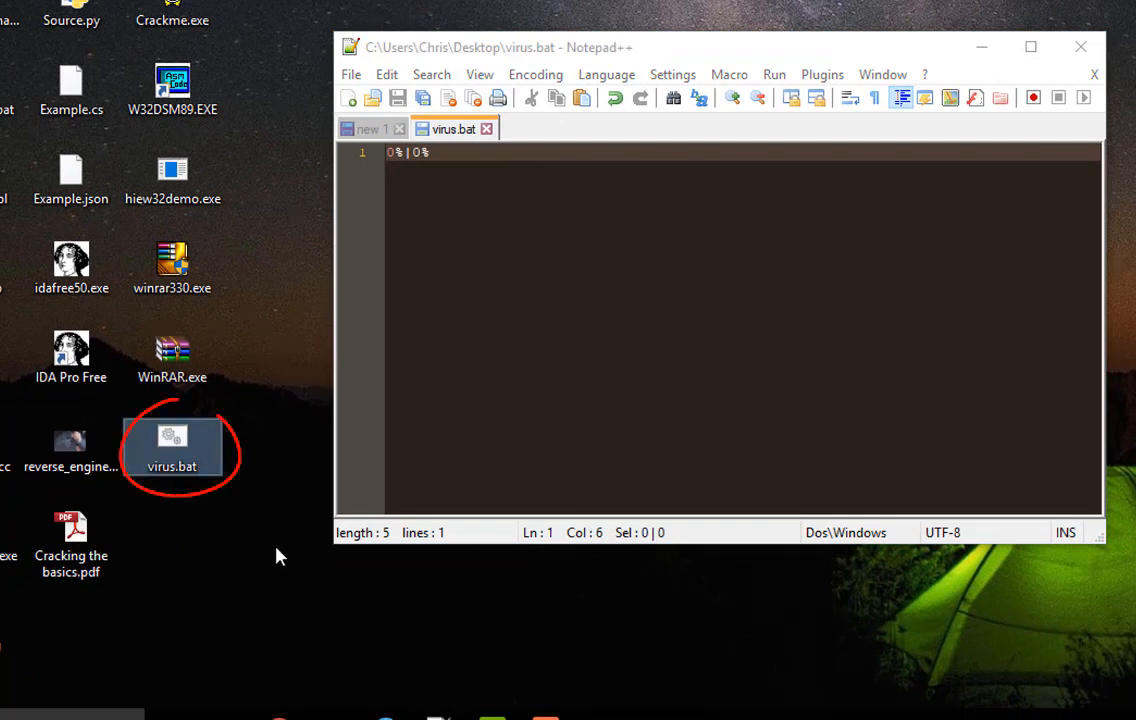
mouse_move(412, 474)
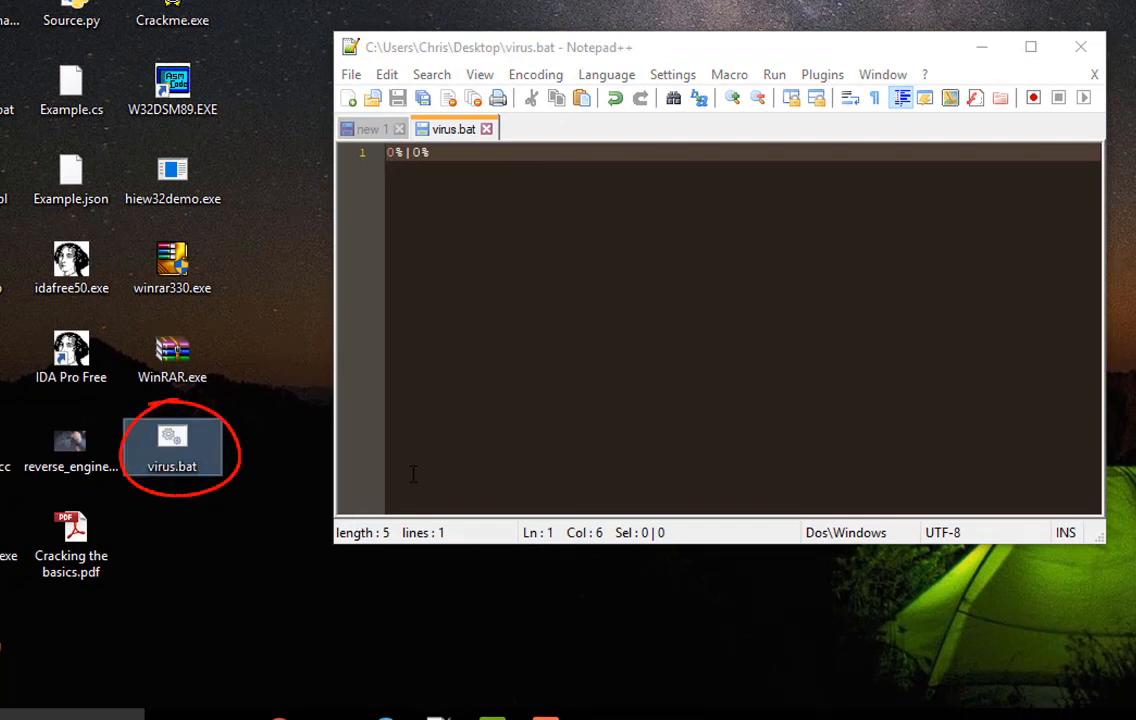
mouse_move(476, 310)
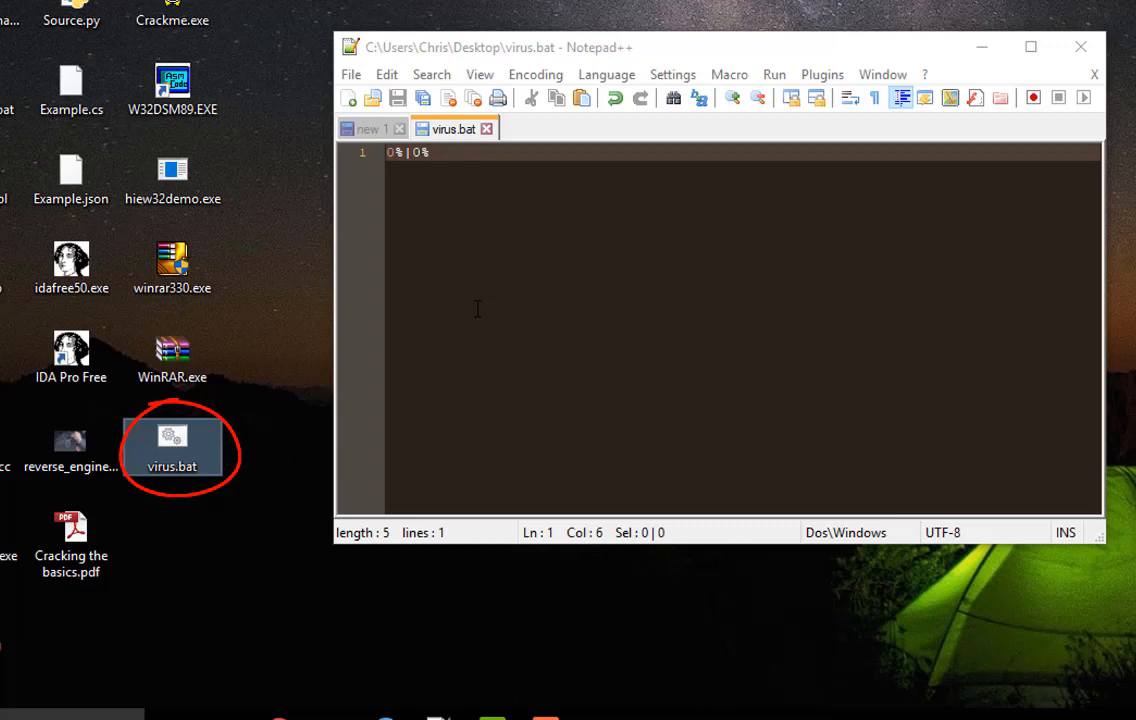
mouse_move(210, 564)
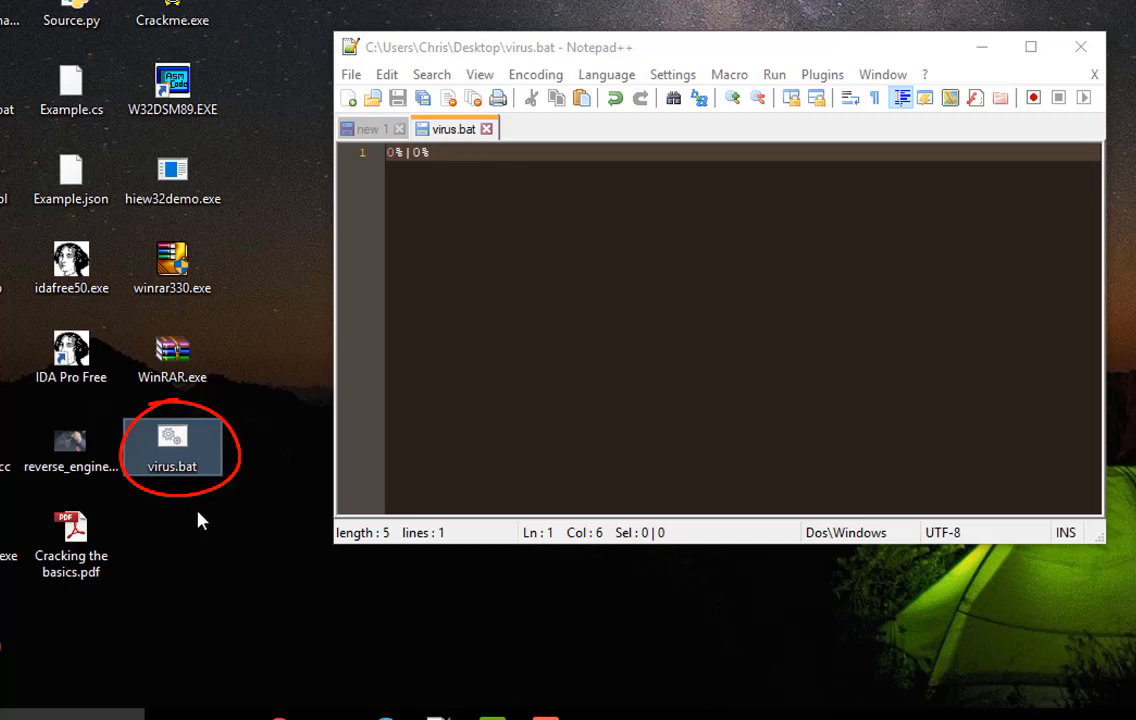
mouse_move(456, 468)
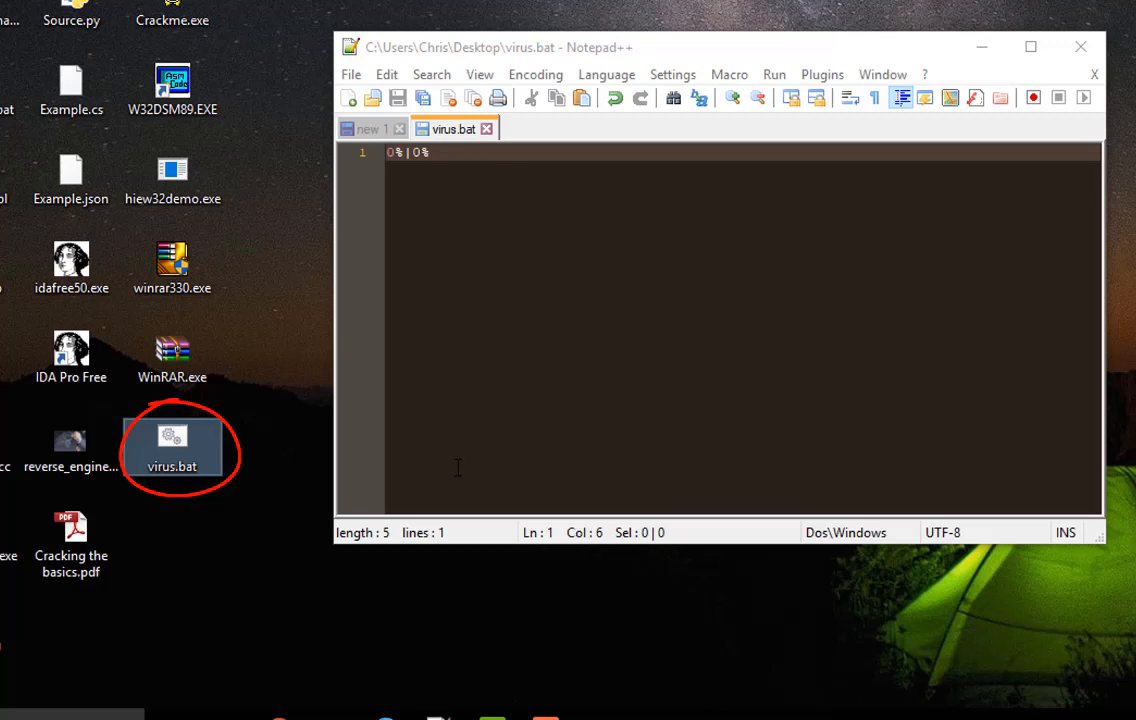
mouse_move(764, 294)
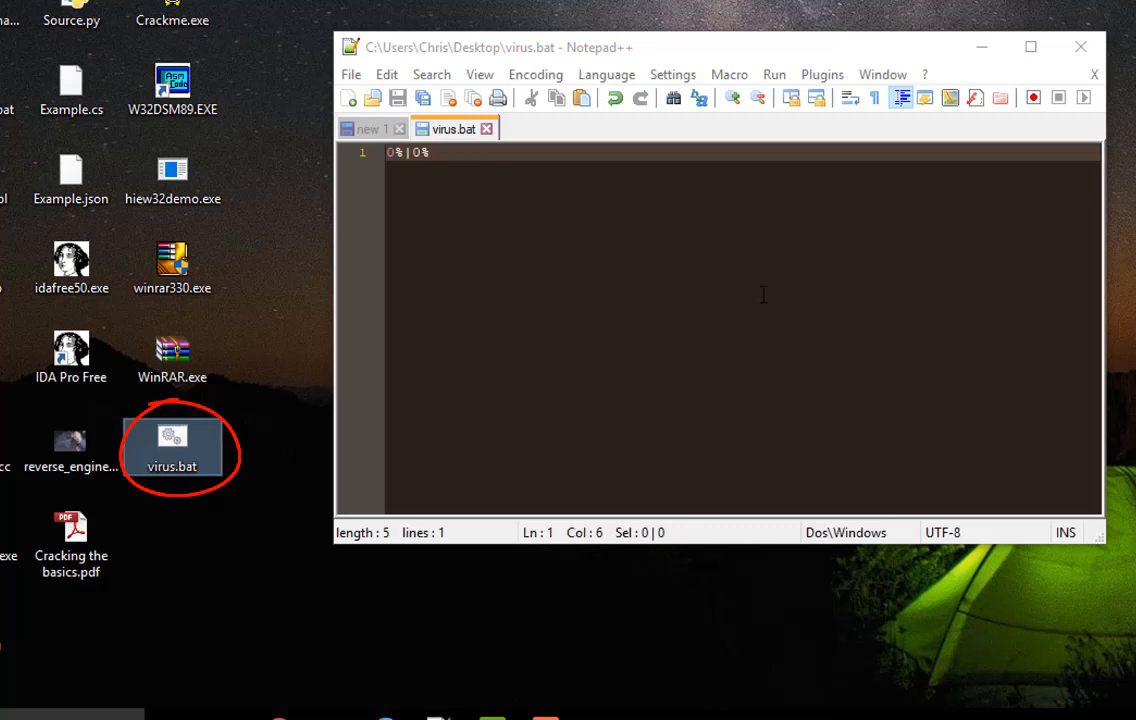
mouse_move(520, 350)
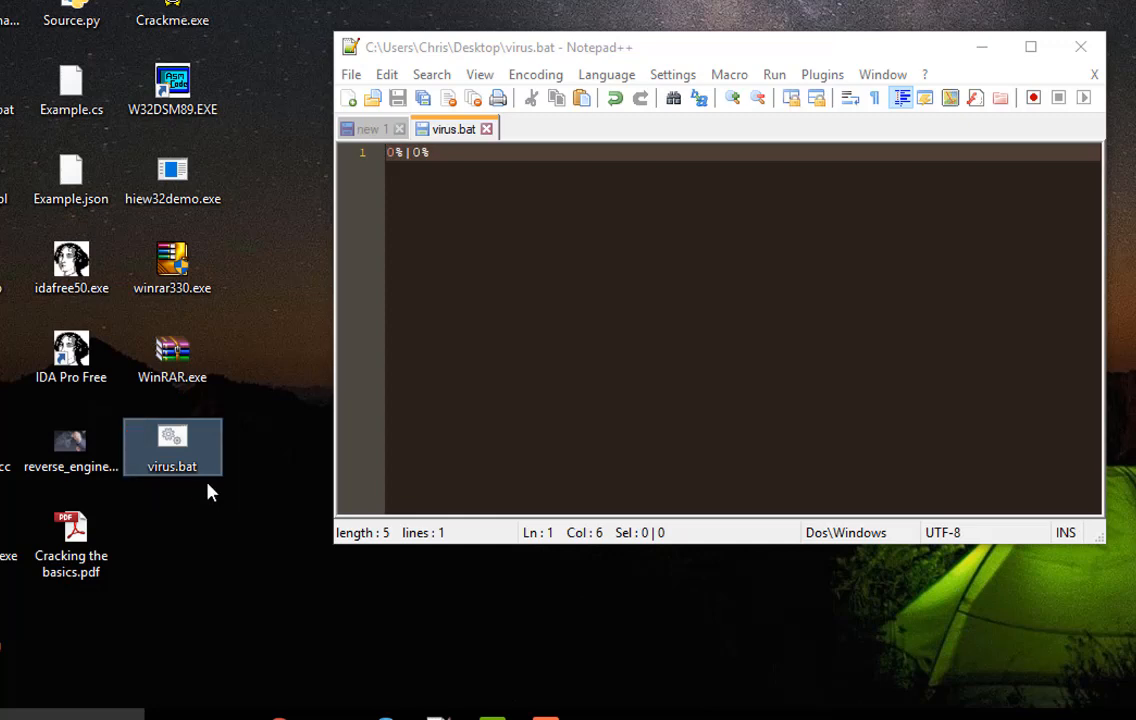
mouse_move(224, 500)
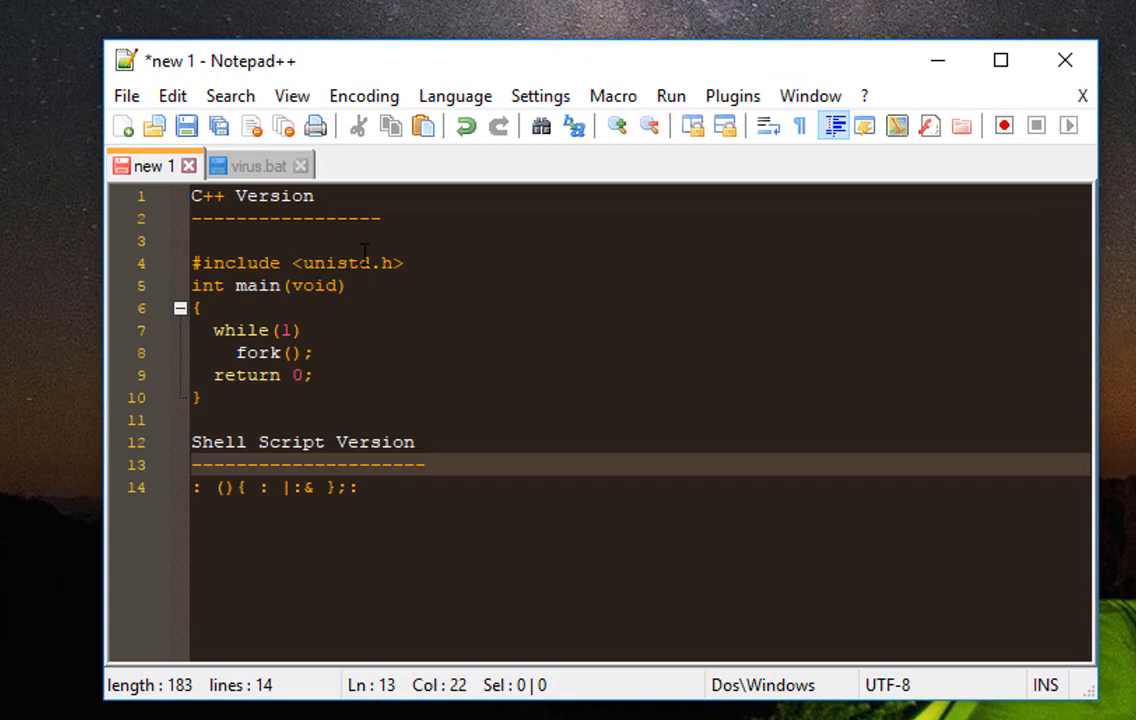
mouse_move(202, 340)
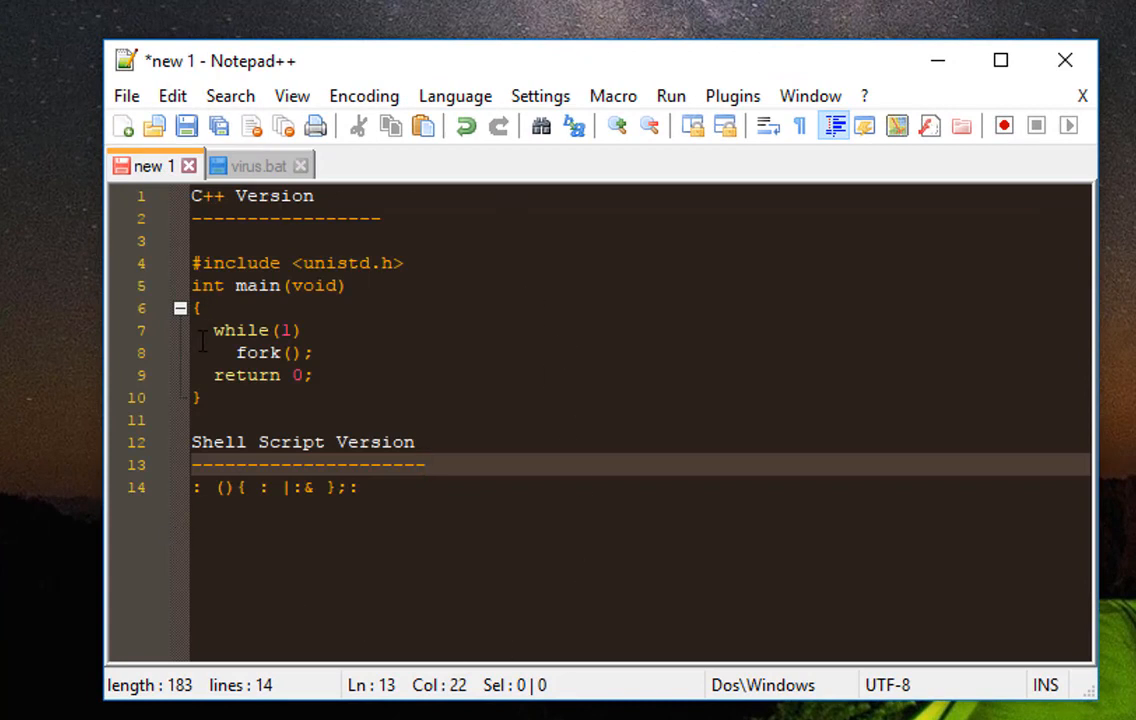
mouse_move(452, 584)
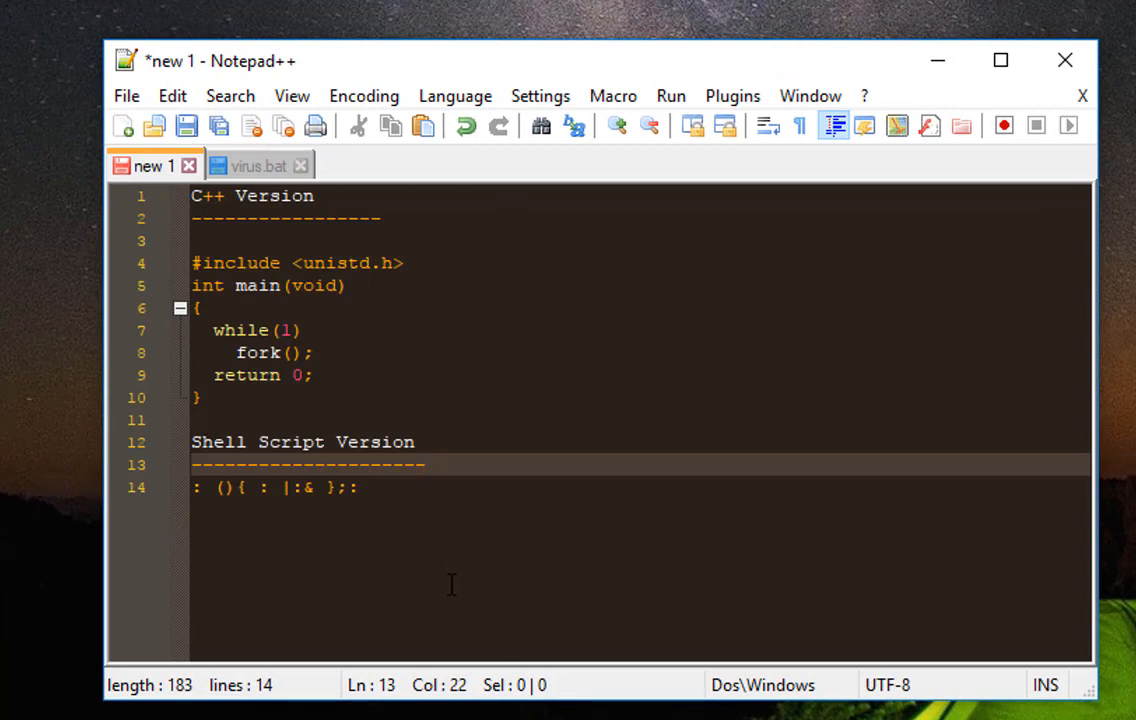
mouse_move(494, 492)
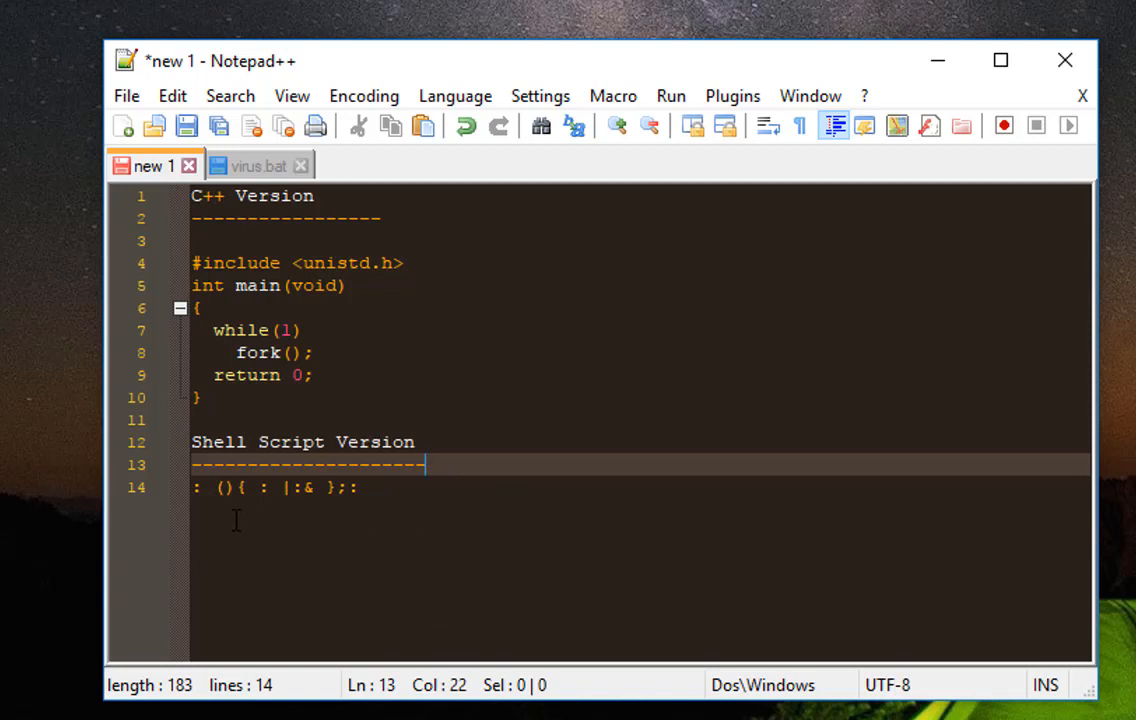
mouse_move(636, 548)
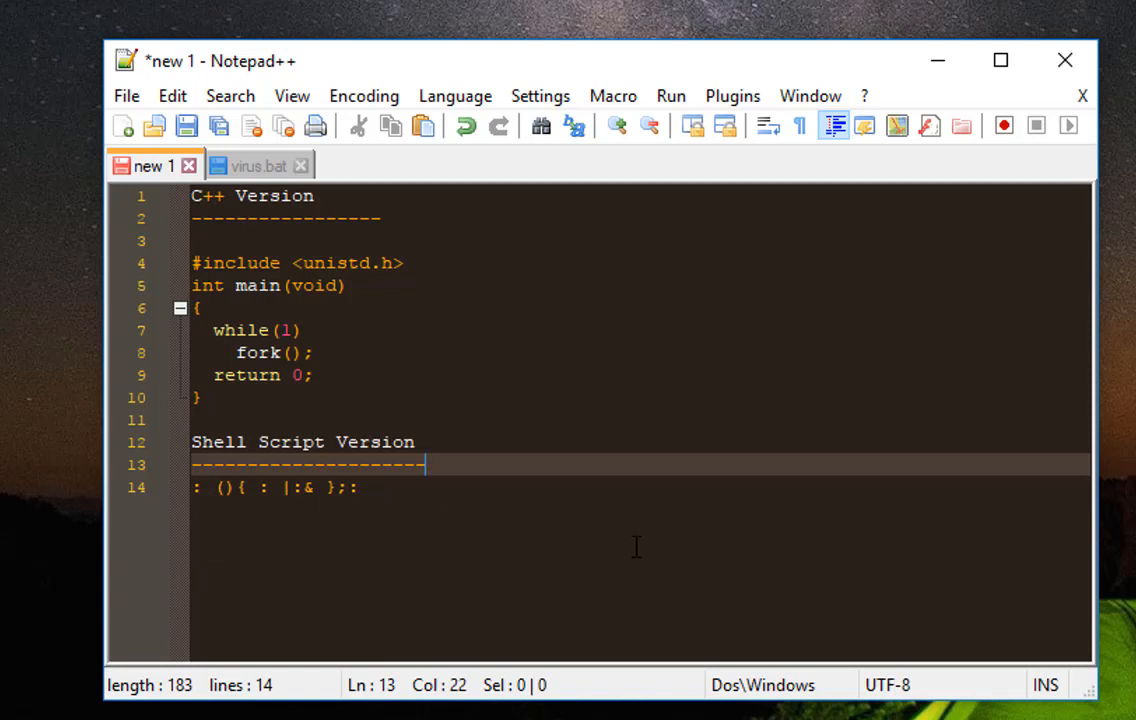